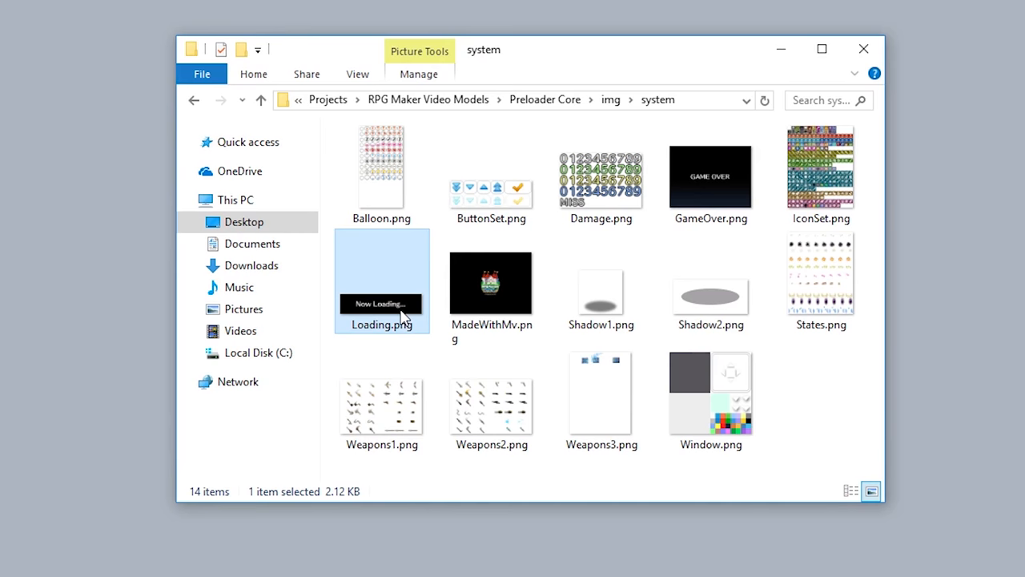
# View Loading.png in img/system before switching to the SRD_PreloaderCore plugin settings
pyautogui.click(611, 100)
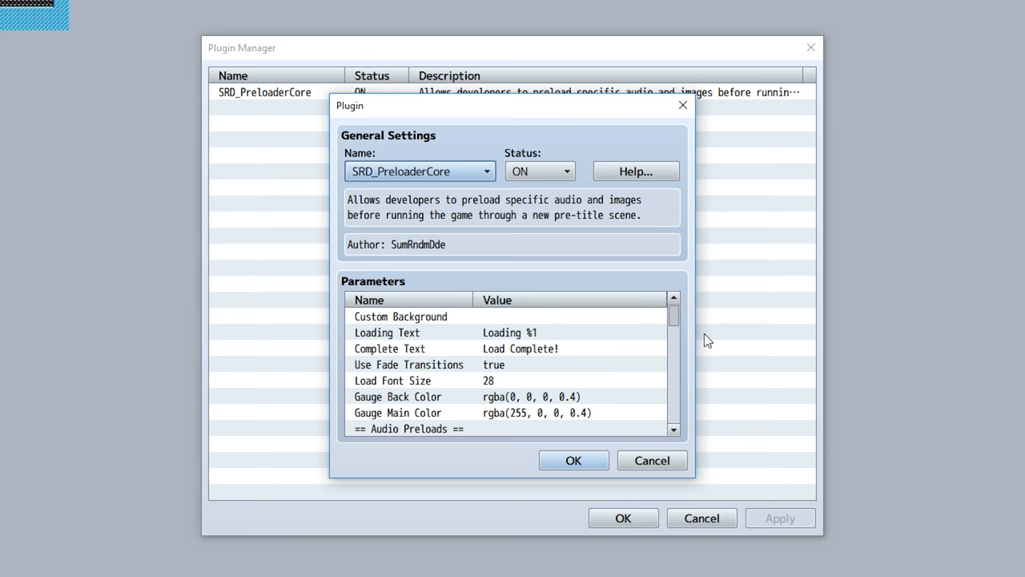
# Set Loading Text to 'Loading!!!' and Complete Text to 'Is done! :)'
pyautogui.doubleClick(401, 317)
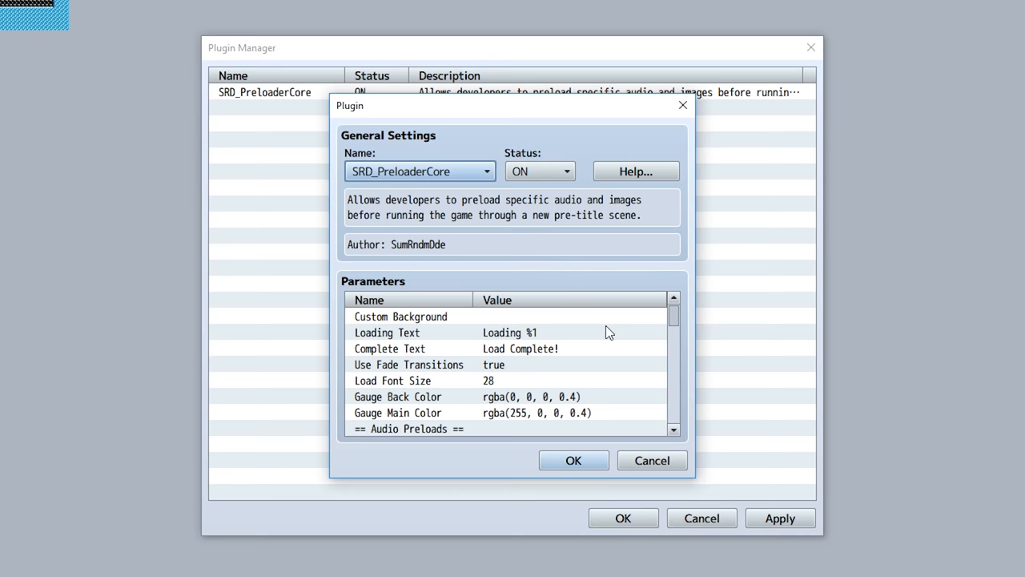
pyautogui.doubleClick(388, 332)
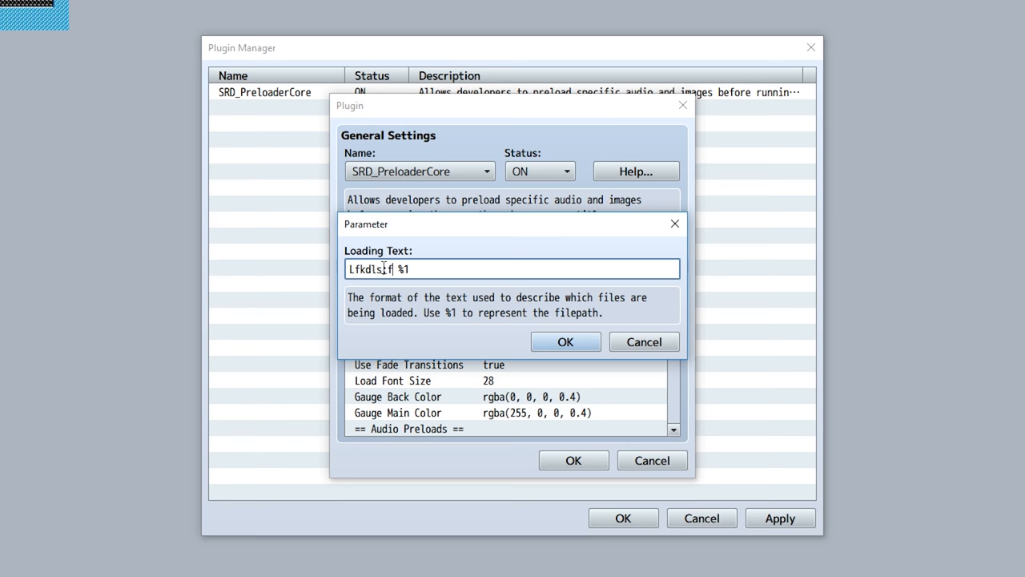
pyautogui.write('Loading!!!')
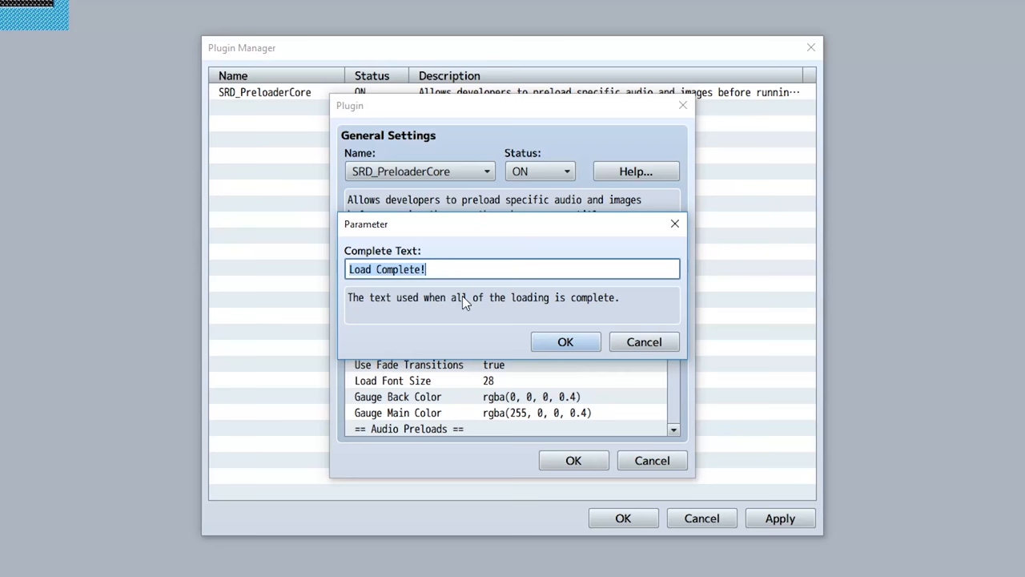
pyautogui.write('Is done! :)')
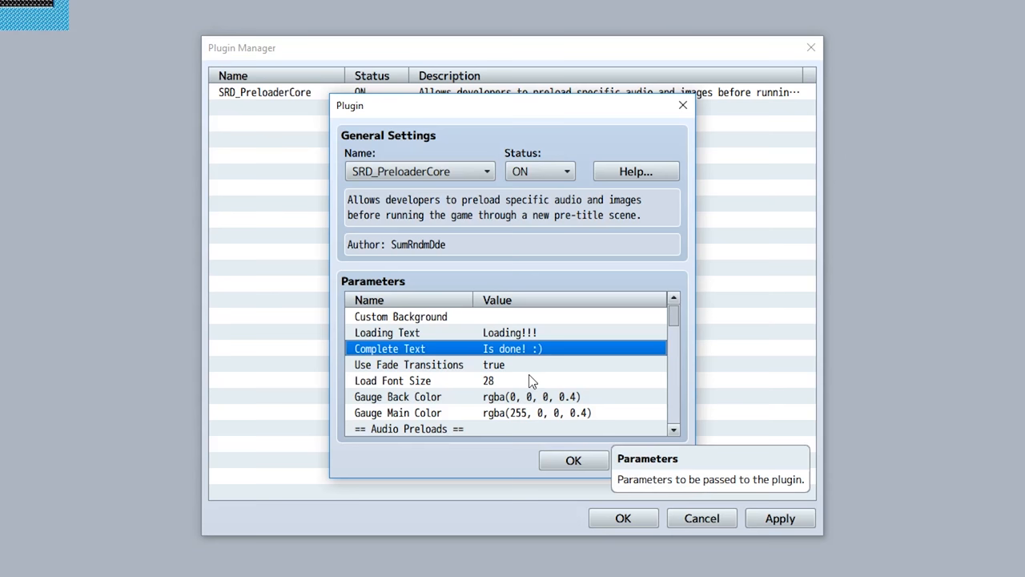
pyautogui.doubleClick(409, 365)
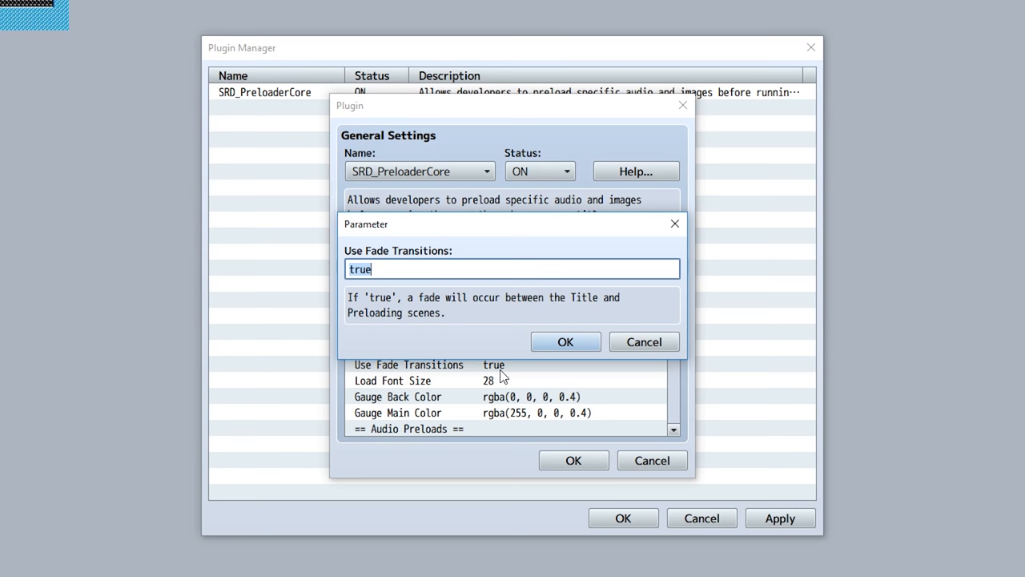
pyautogui.doubleClick(392, 379)
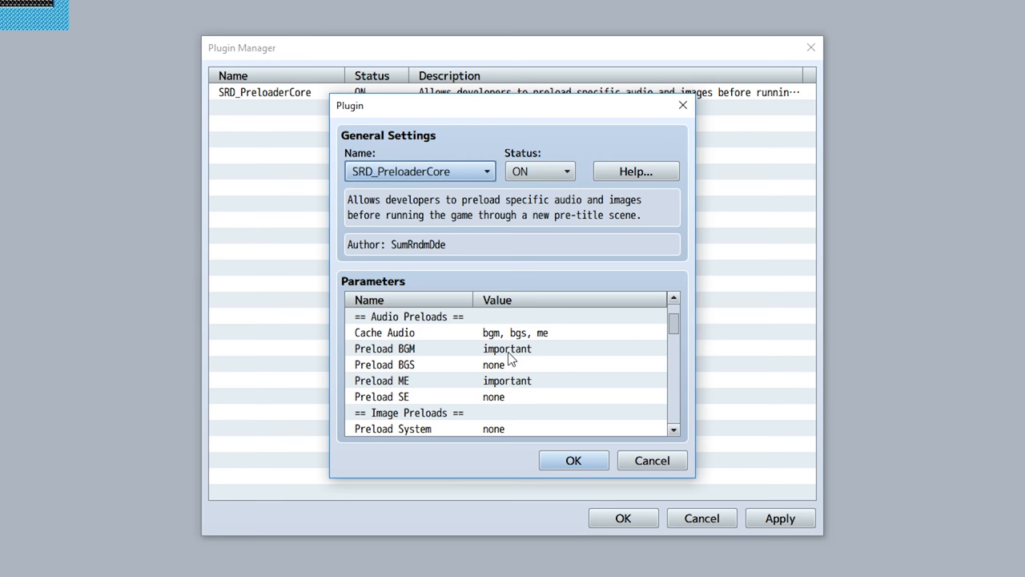
# Scroll through the image preload parameters down to Preload BGM
pyautogui.scroll(-3)
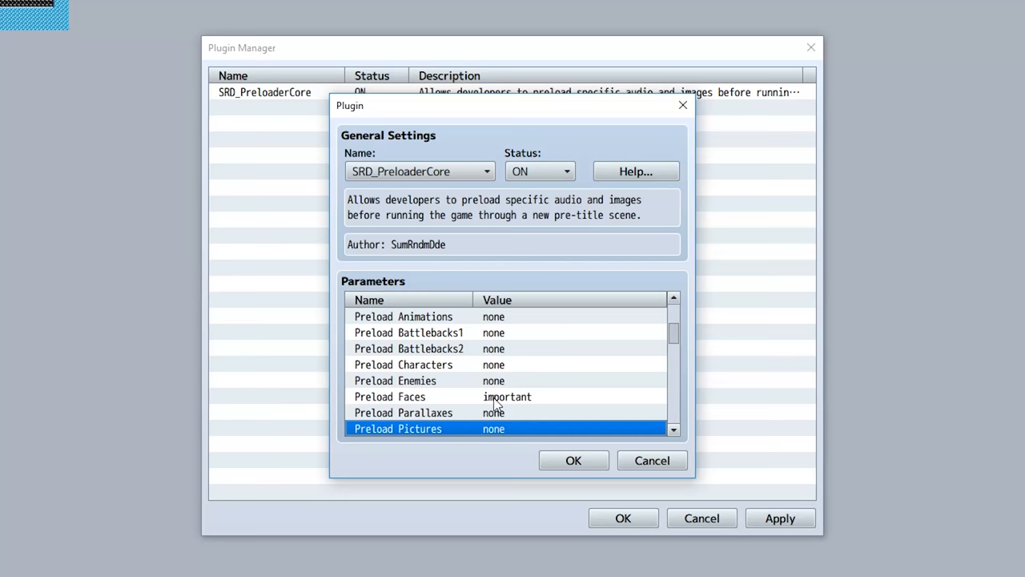
pyautogui.scroll(-3)
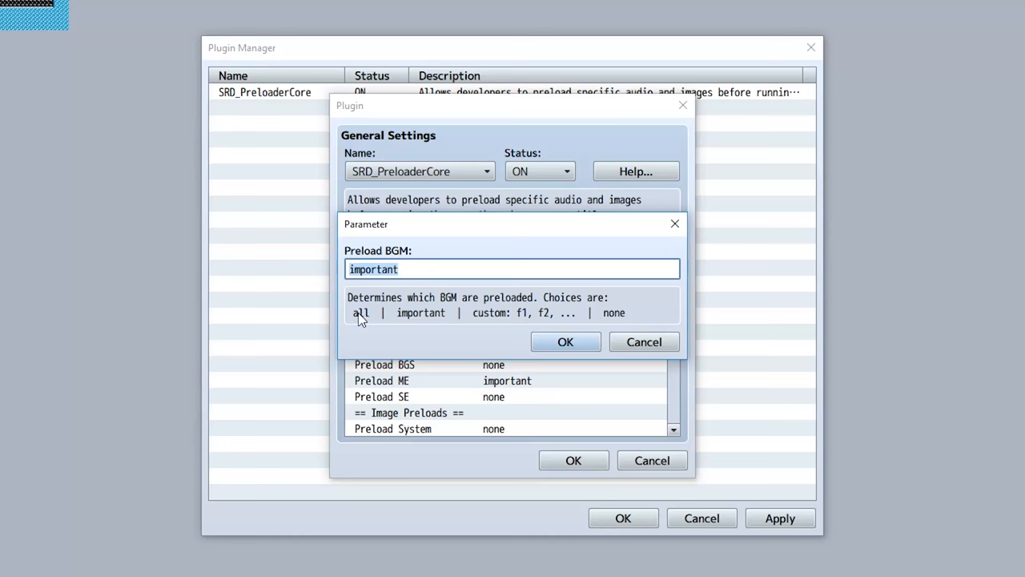
pyautogui.write('all')
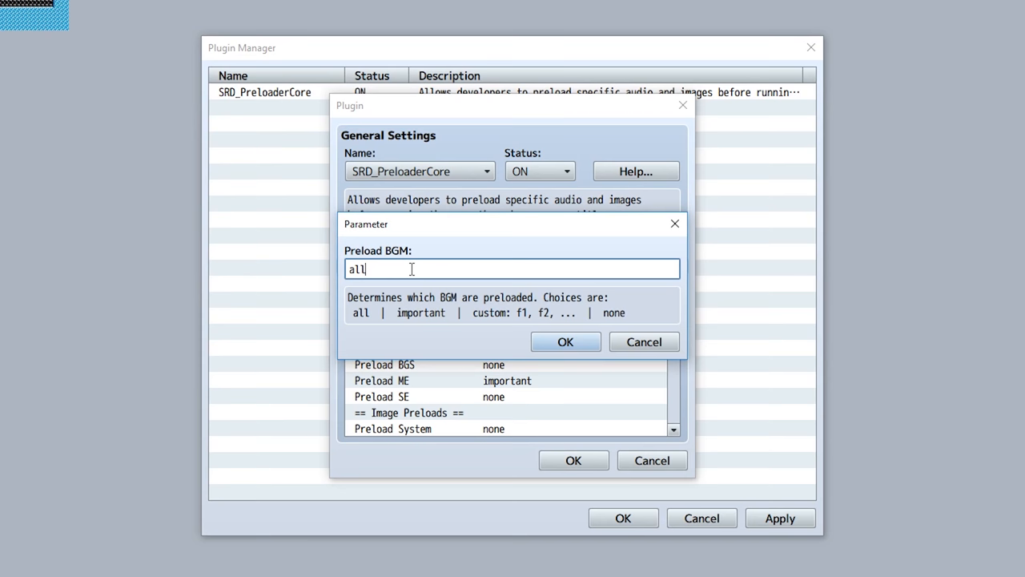
pyautogui.moveTo(414, 319)
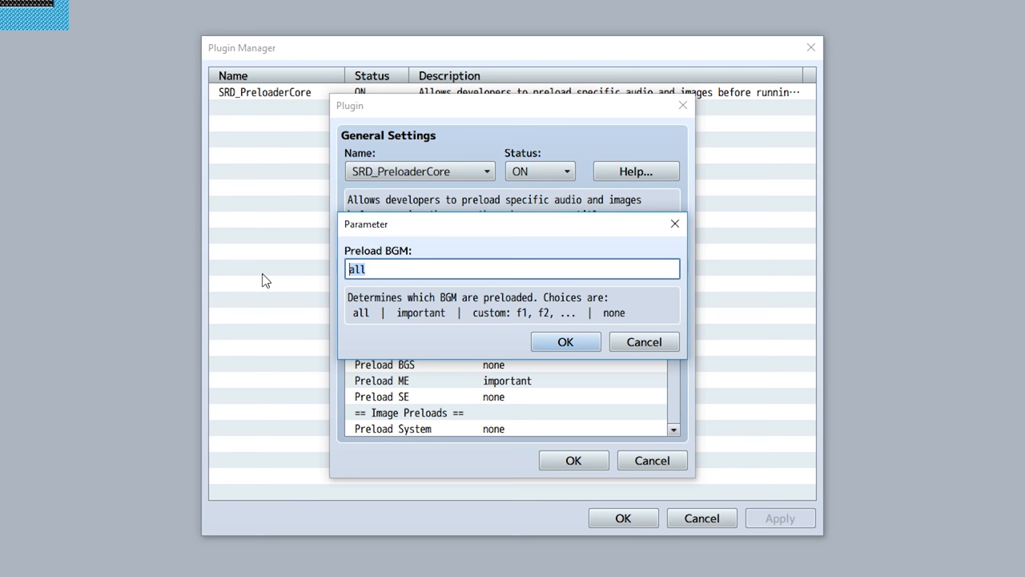
pyautogui.moveTo(407, 301)
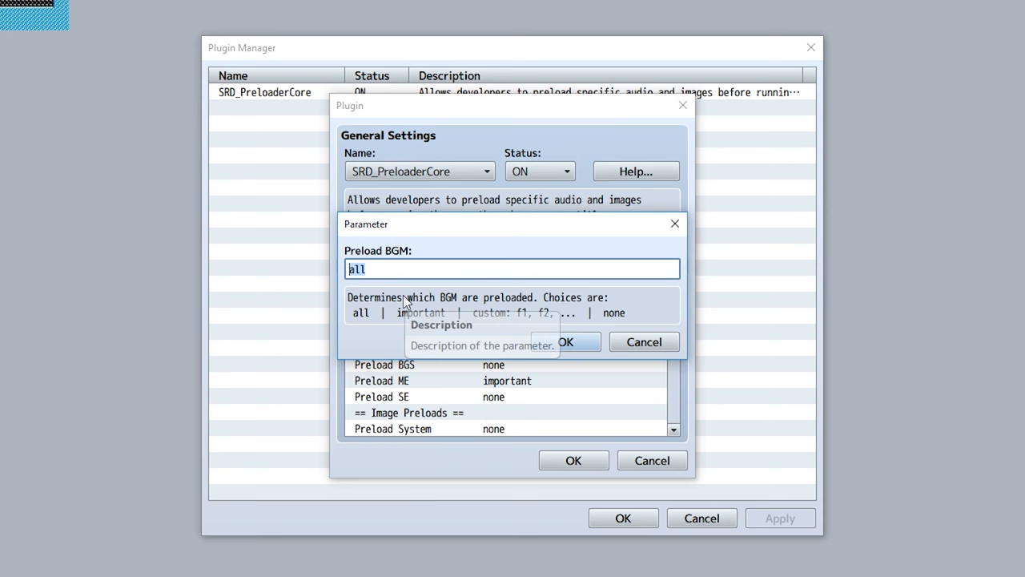
pyautogui.write('important')
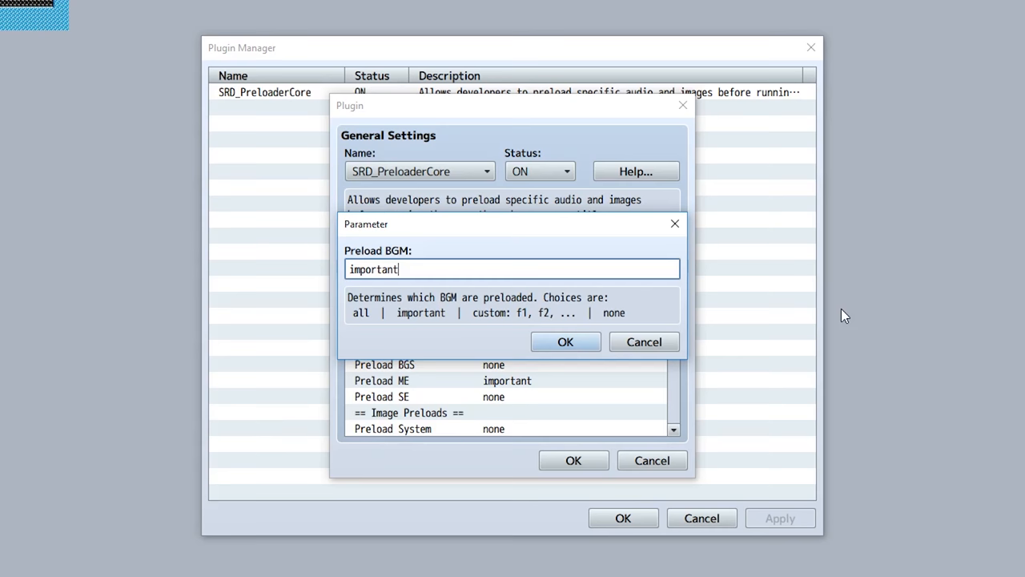
pyautogui.moveTo(810, 317)
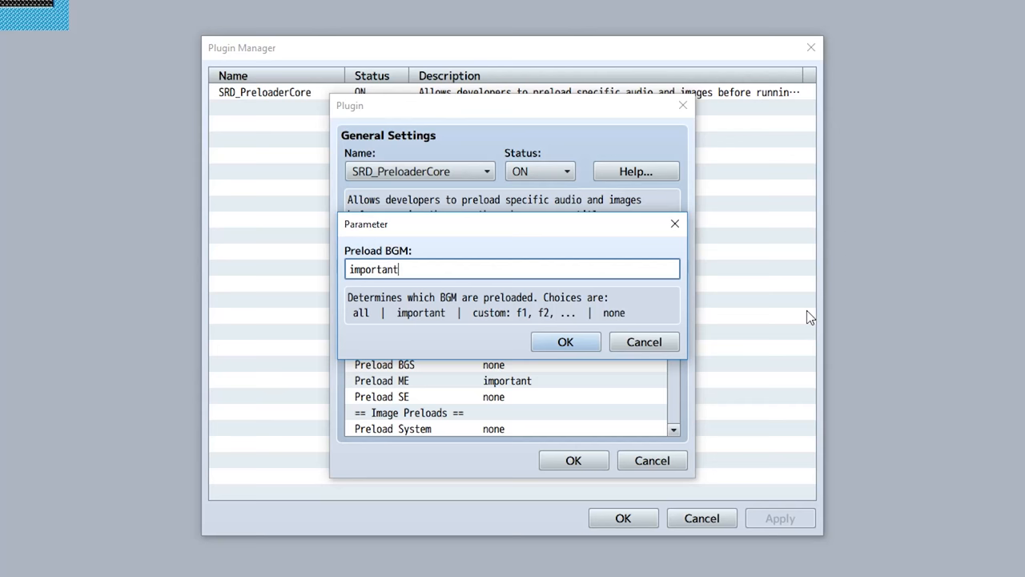
# Confirm Preload BGM, ME, Animations and Characters all as 'important'
pyautogui.click(565, 343)
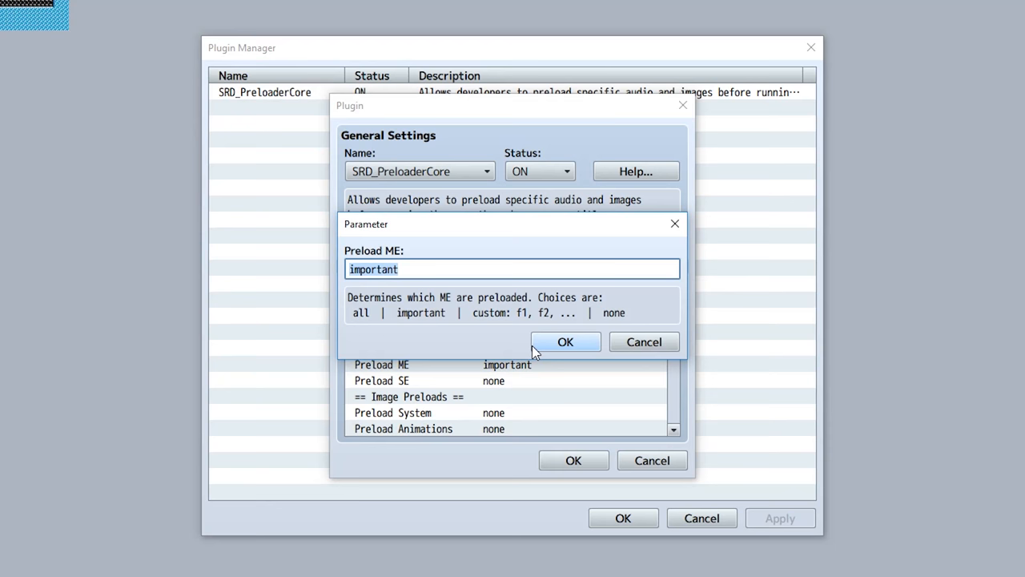
pyautogui.click(566, 341)
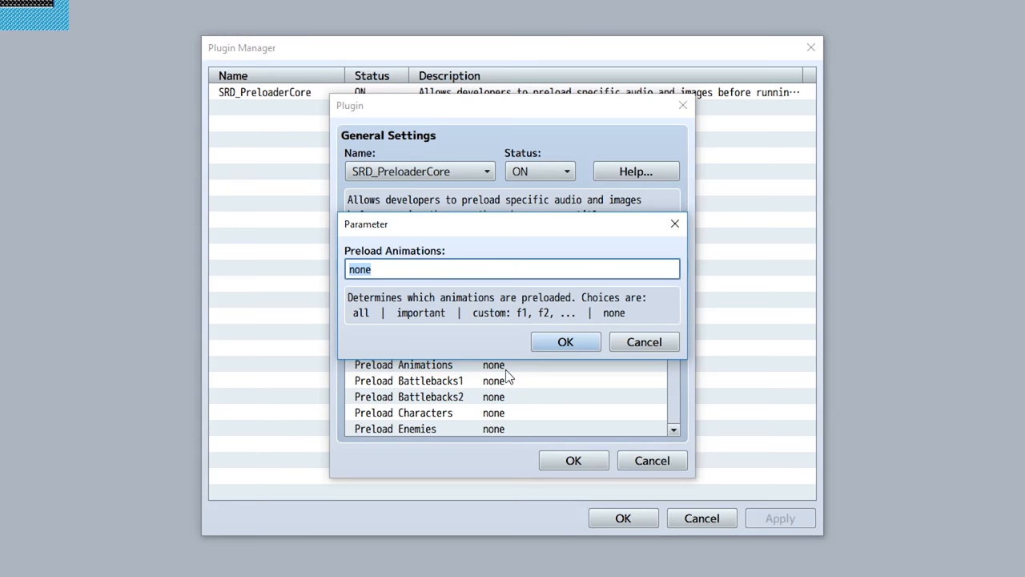
pyautogui.click(565, 342)
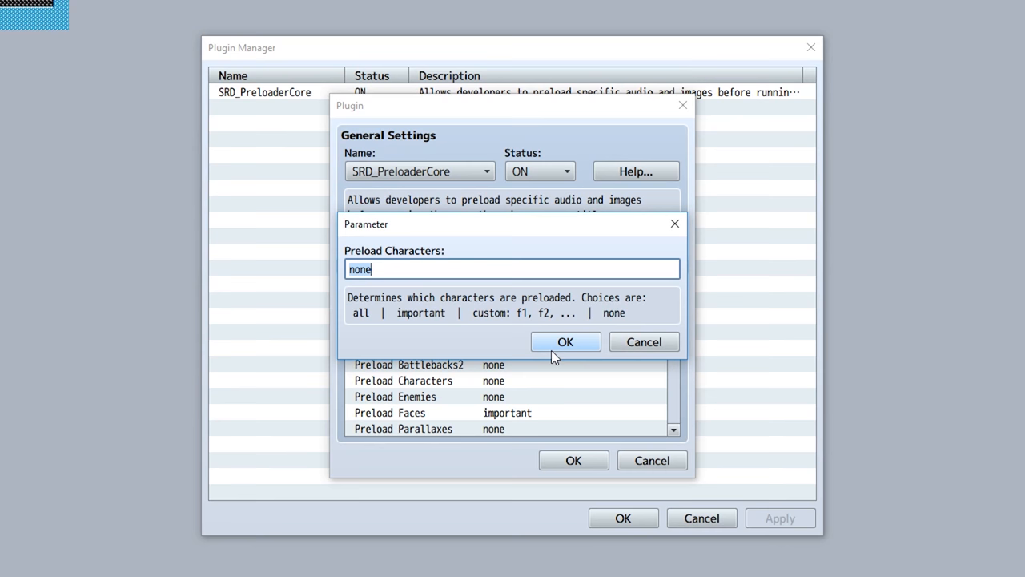
pyautogui.click(565, 341)
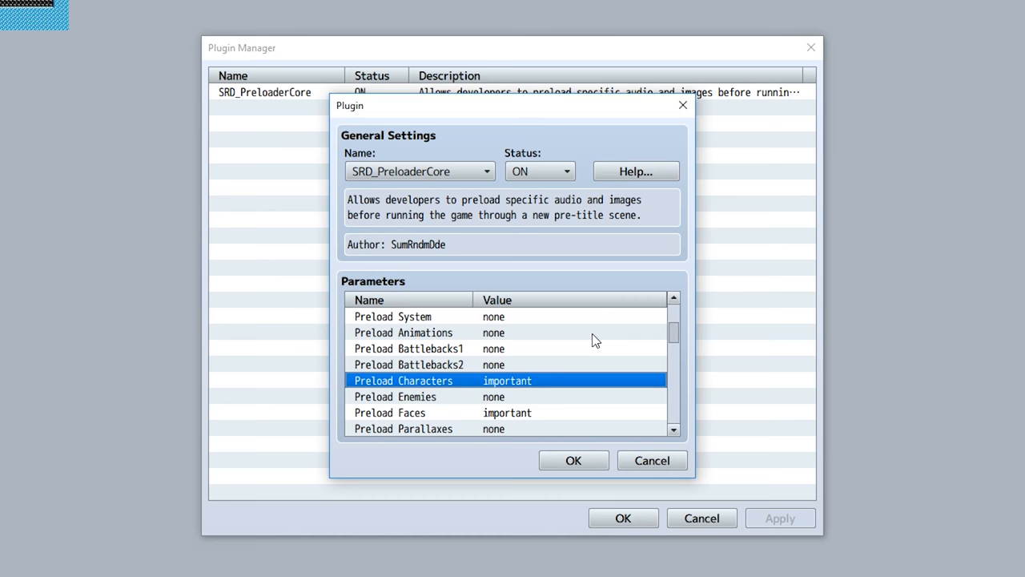
pyautogui.moveTo(580, 381)
pyautogui.write('custom: Dungeon1, Castle2, Field2')
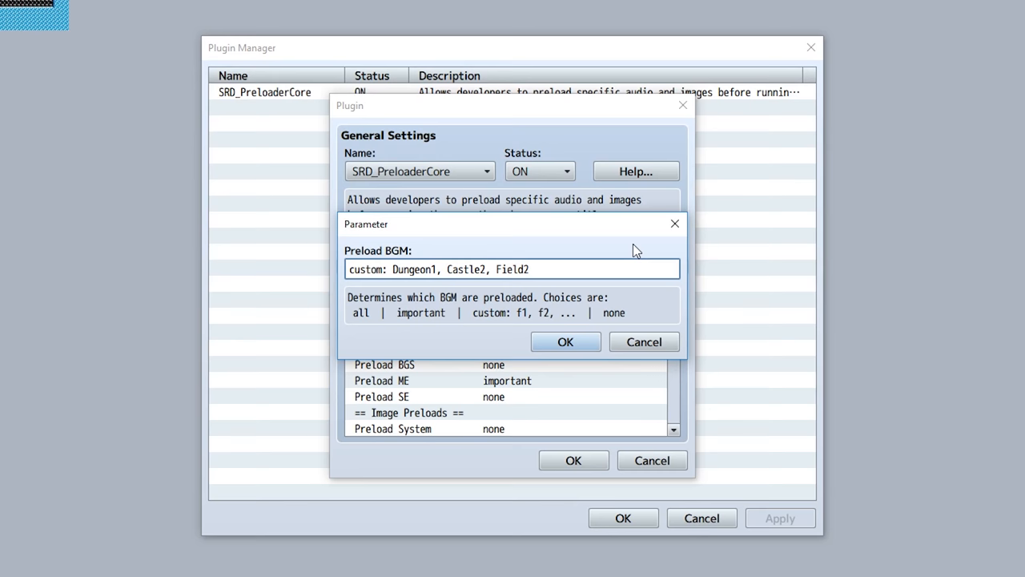
# Try 'all' and 'custom' for Preload BGM, then leave it set to 'none'
pyautogui.doubleClick(513, 269)
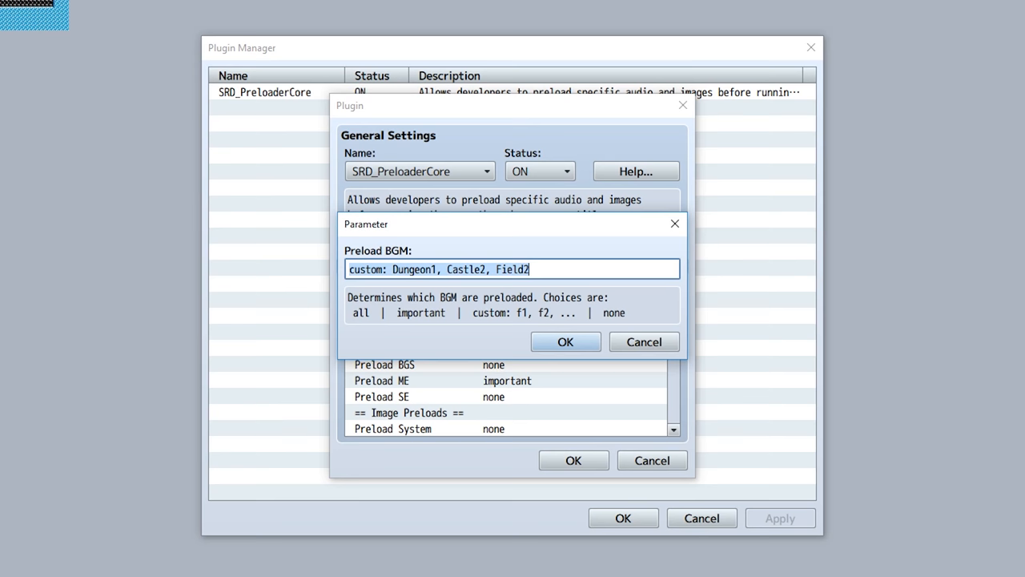
pyautogui.write('all')
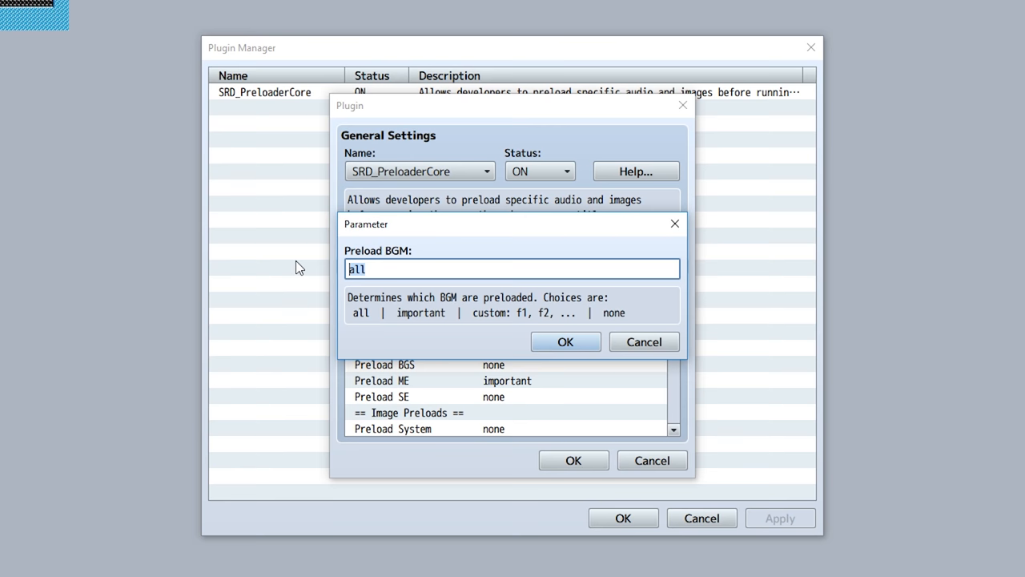
pyautogui.write('custom')
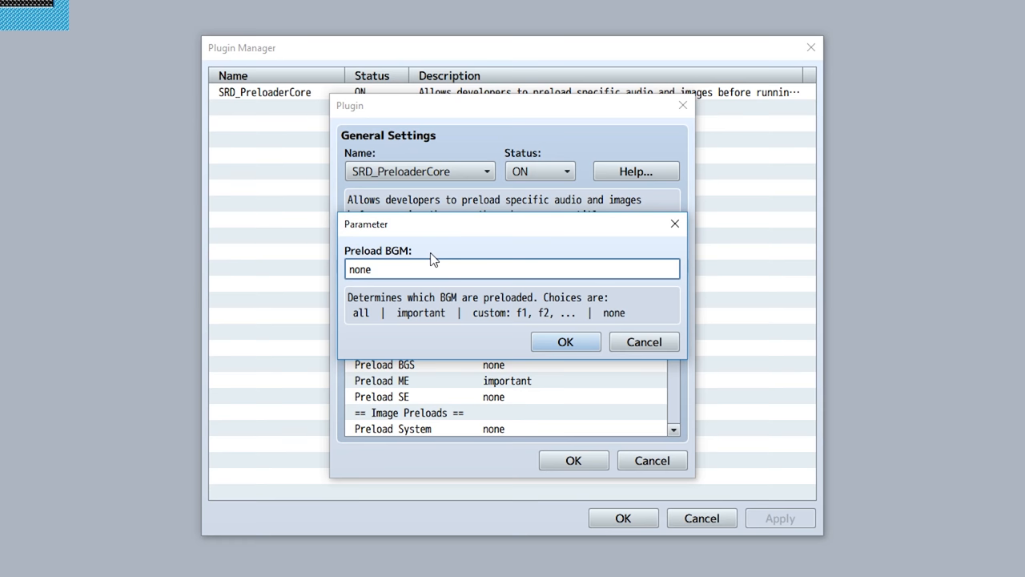
pyautogui.click(566, 341)
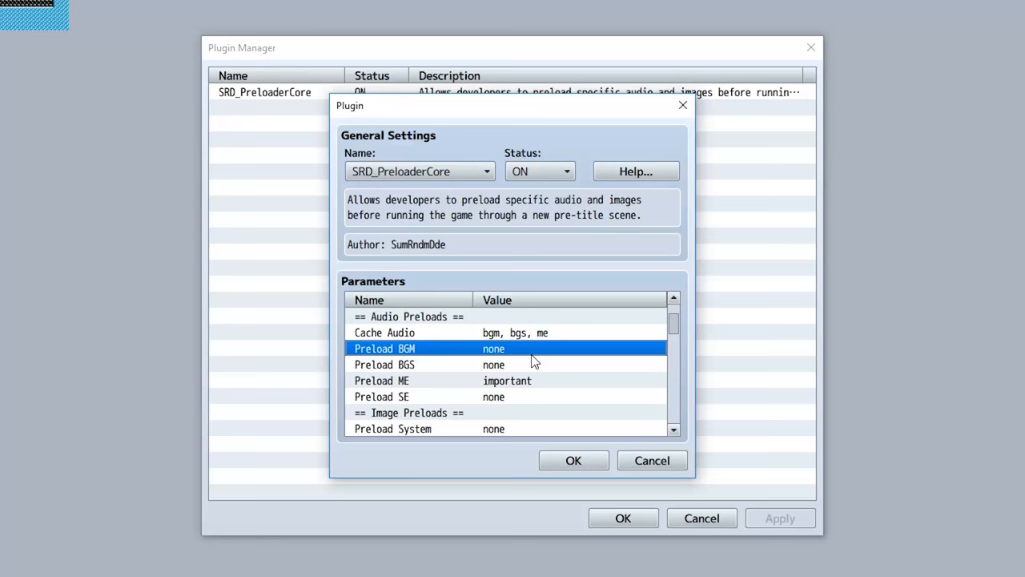
# Scroll the parameter list down to the Cache Audio setting
pyautogui.scroll(-3)
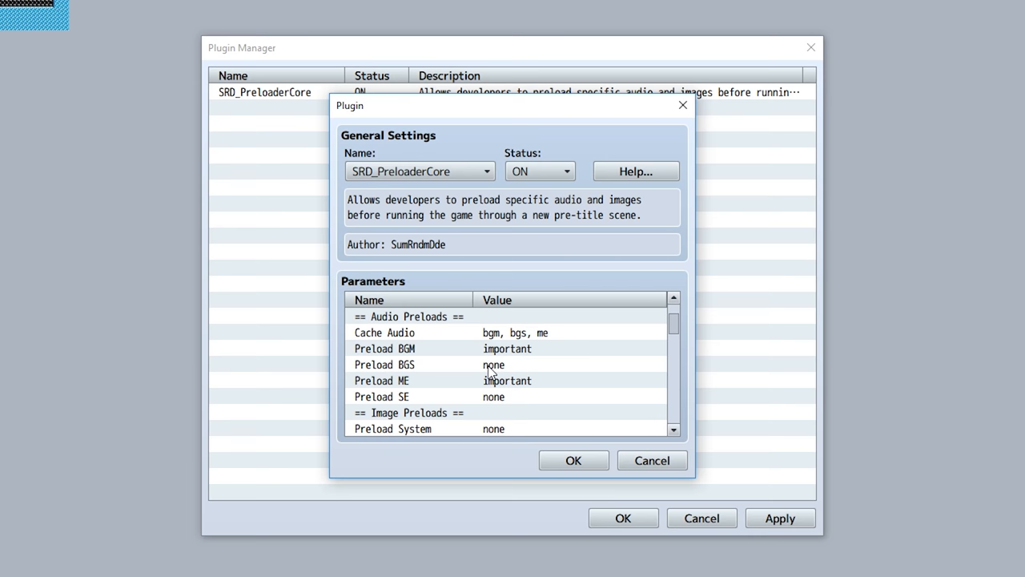
pyautogui.scroll(-3)
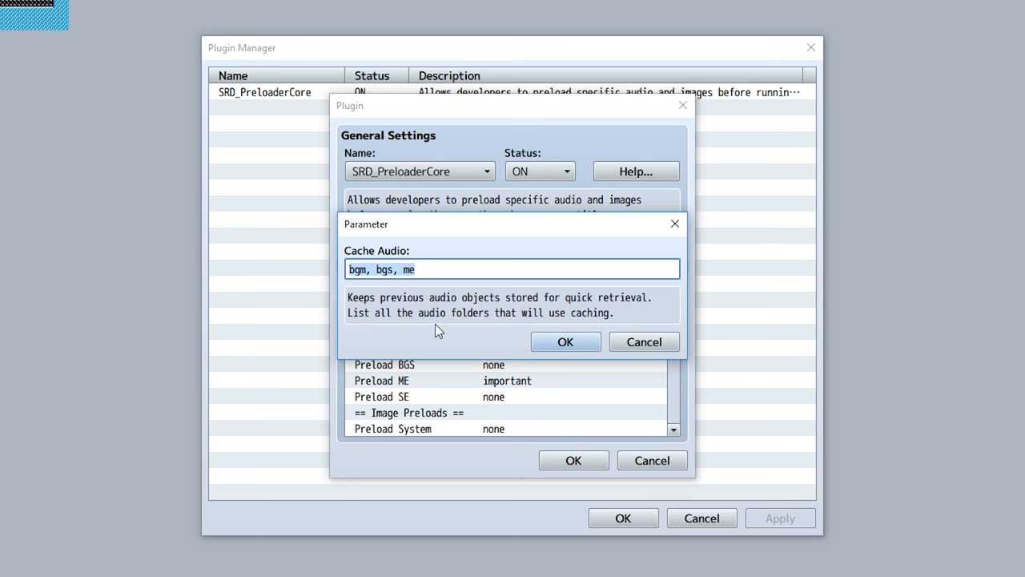
# Review the Cache Audio folder list 'bgm, bgs, me' and close its editor unchanged
pyautogui.click(564, 341)
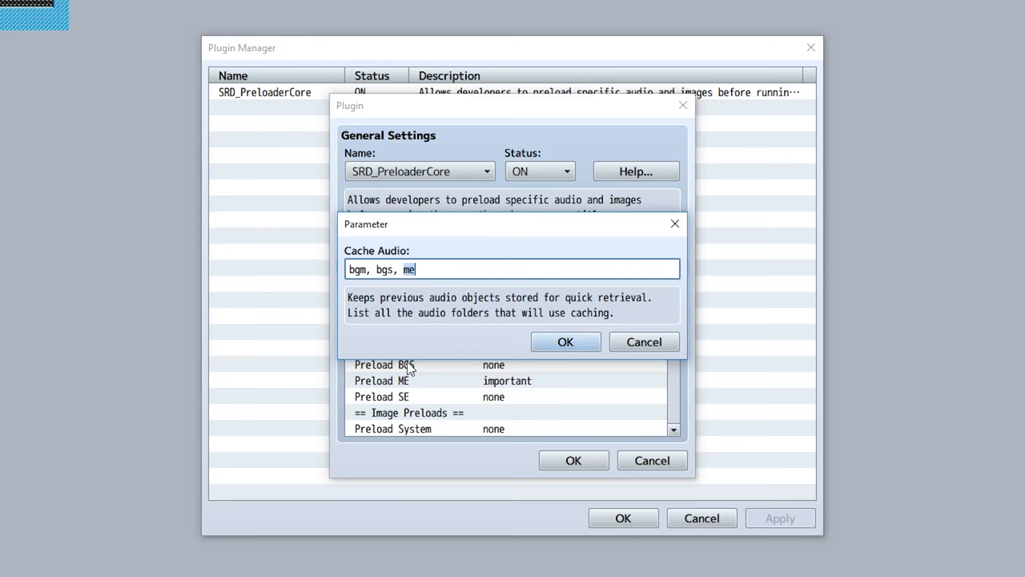
pyautogui.click(566, 341)
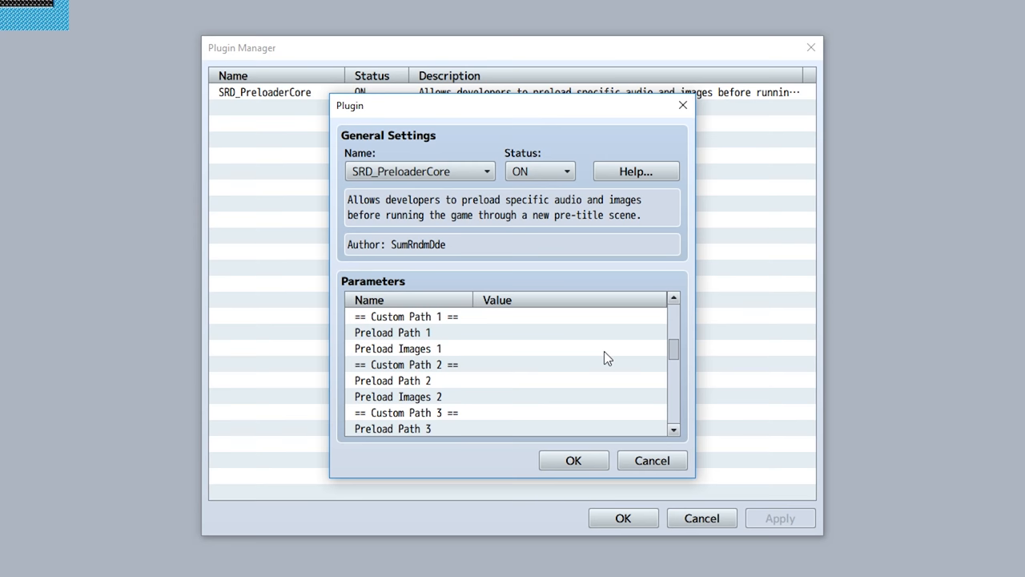
# Set Preload Path 1 to the folder 'SumRndmDde'
pyautogui.doubleClick(393, 332)
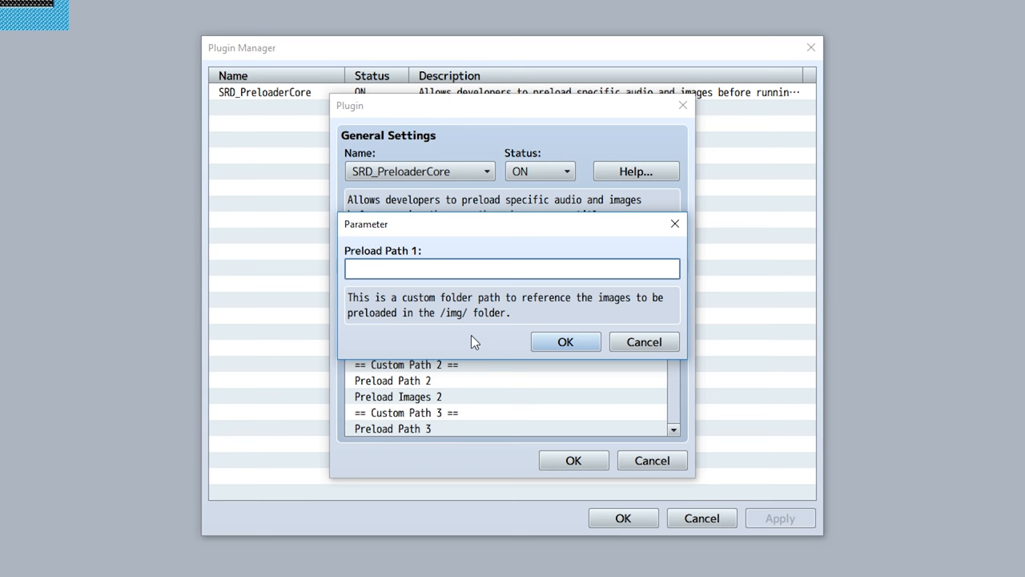
pyautogui.click(565, 343)
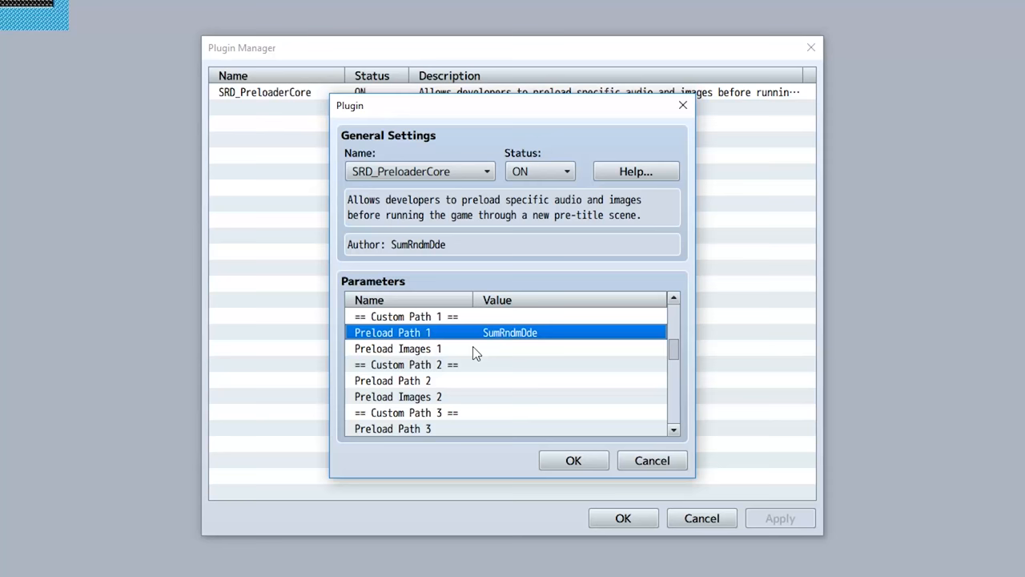
pyautogui.doubleClick(397, 349)
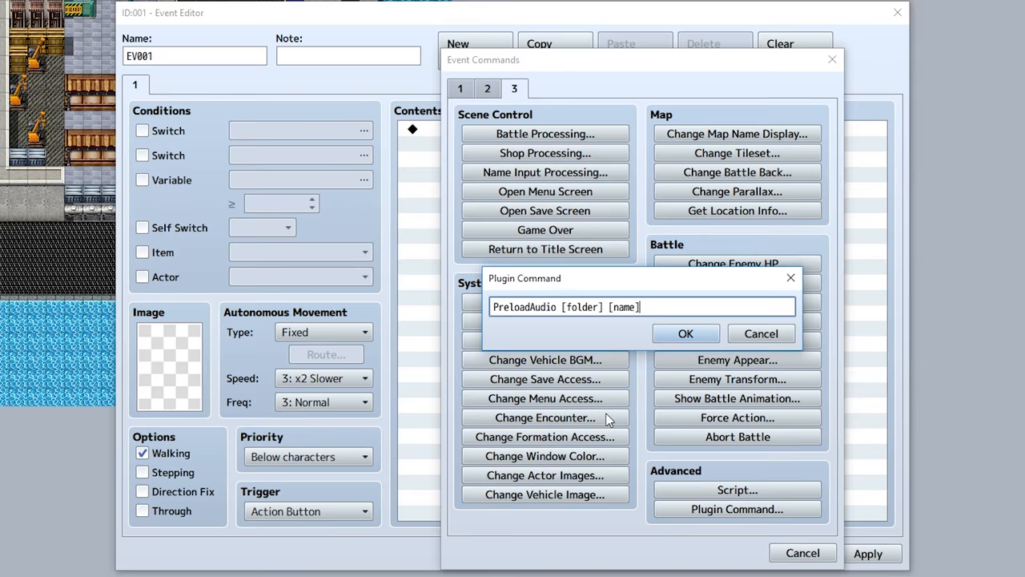
# Make the audio command 'PreloadAudio bgm Battle2' and add a 'PreloadImage [folder] [name]' command
pyautogui.doubleClick(586, 308)
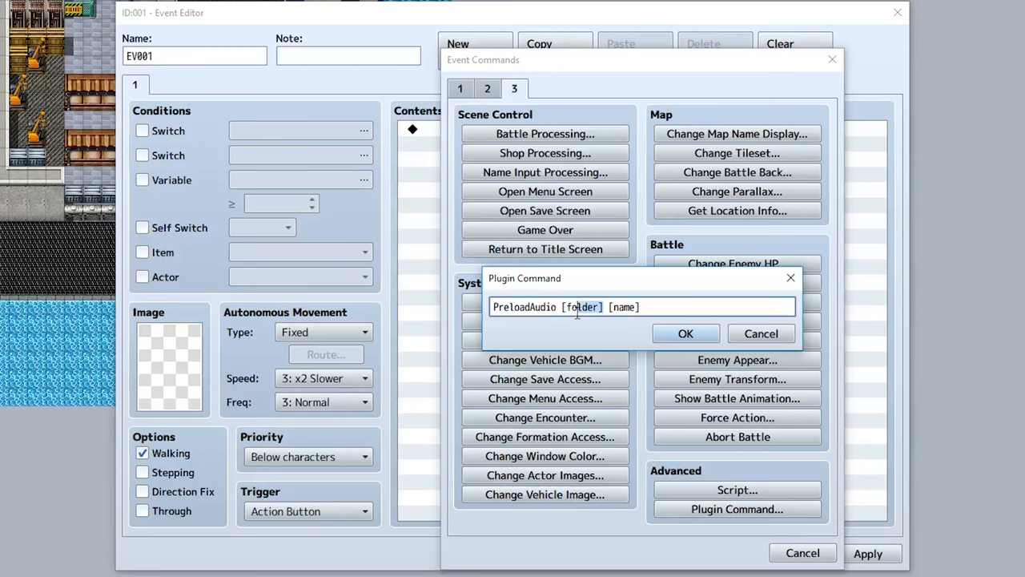
pyautogui.write('bgm Battle2')
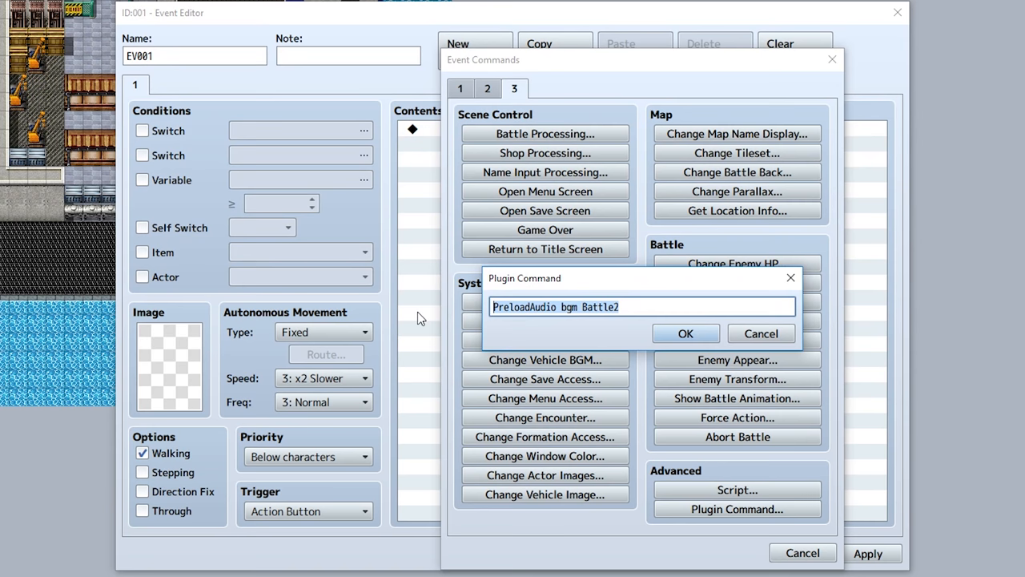
pyautogui.write('PreloadImage [folder] [name]')
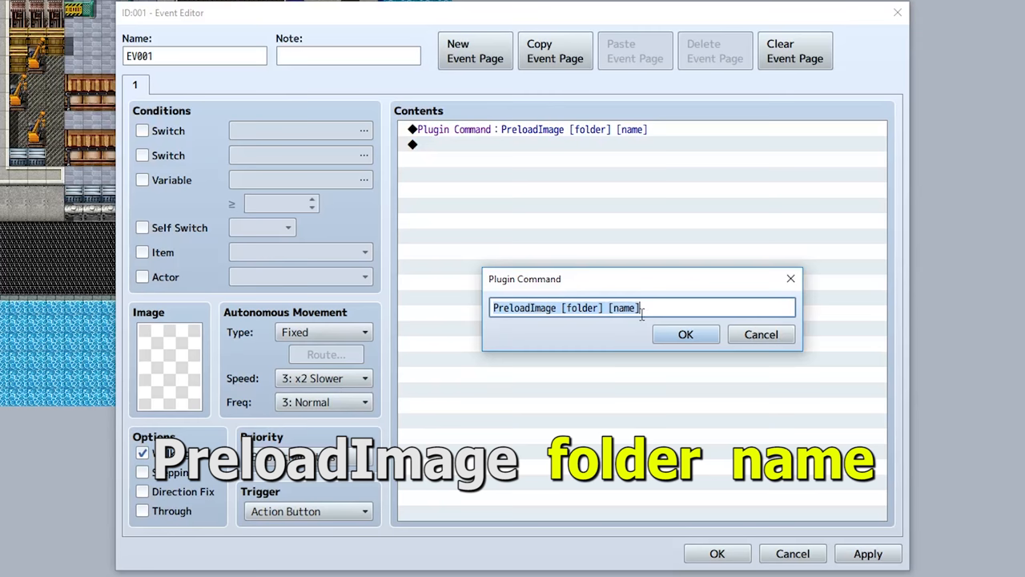
# Fill in the image command as 'PreloadImage system Window 120'
pyautogui.write('system')
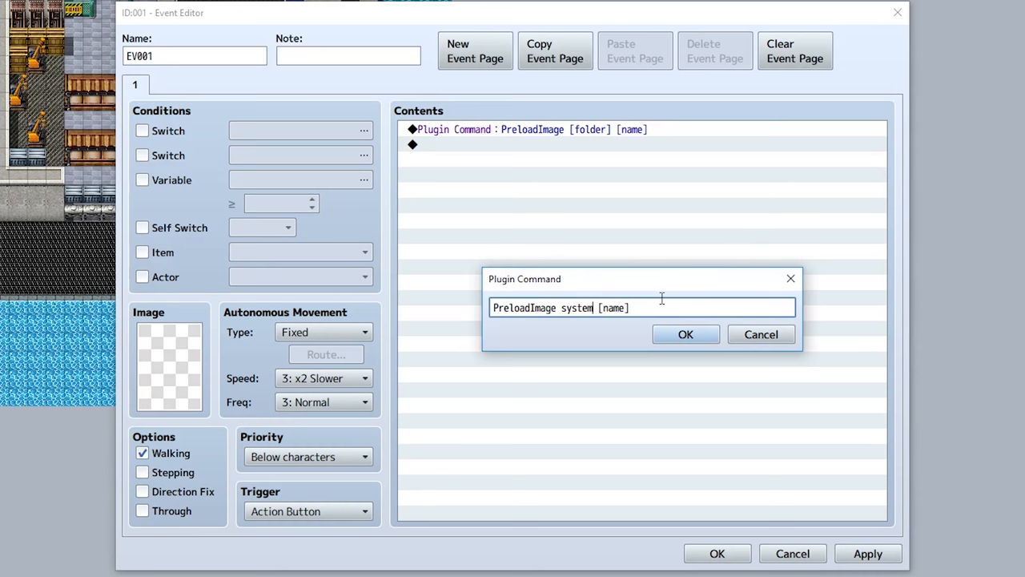
pyautogui.write('Window')
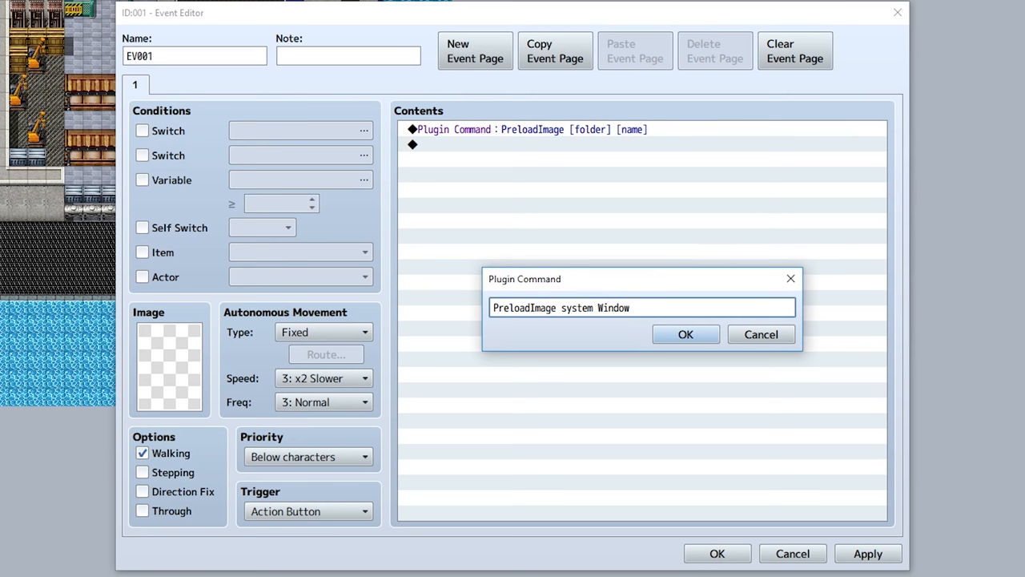
pyautogui.write('120')
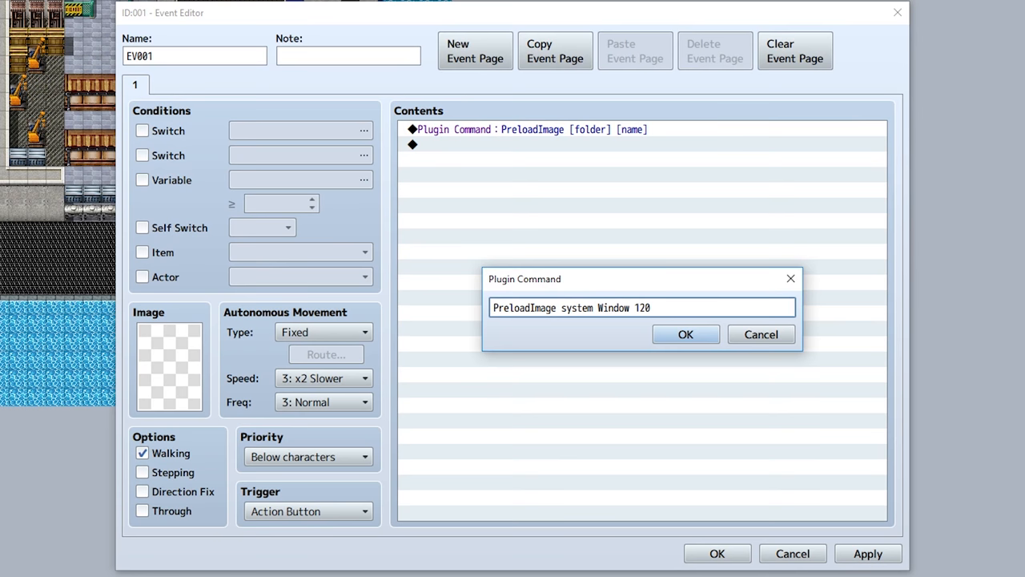